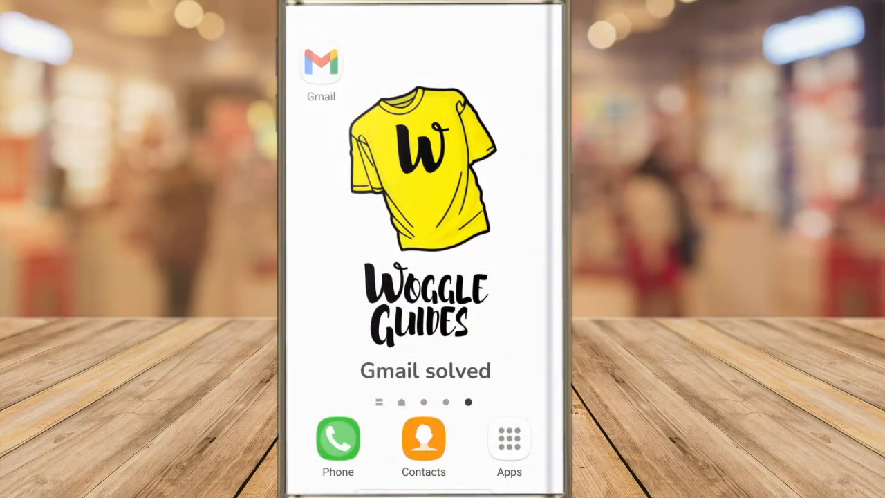
- Launch the Gmail app from the home screen to reach the inbox
click(320, 66)
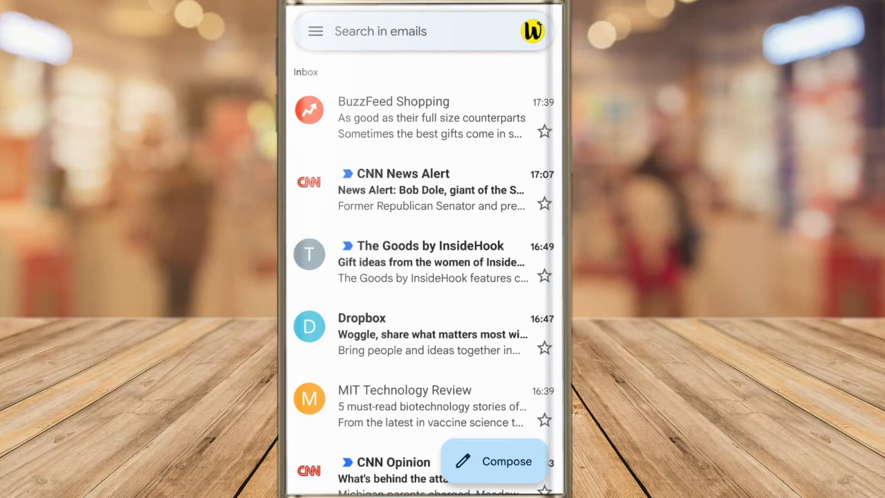
click(315, 31)
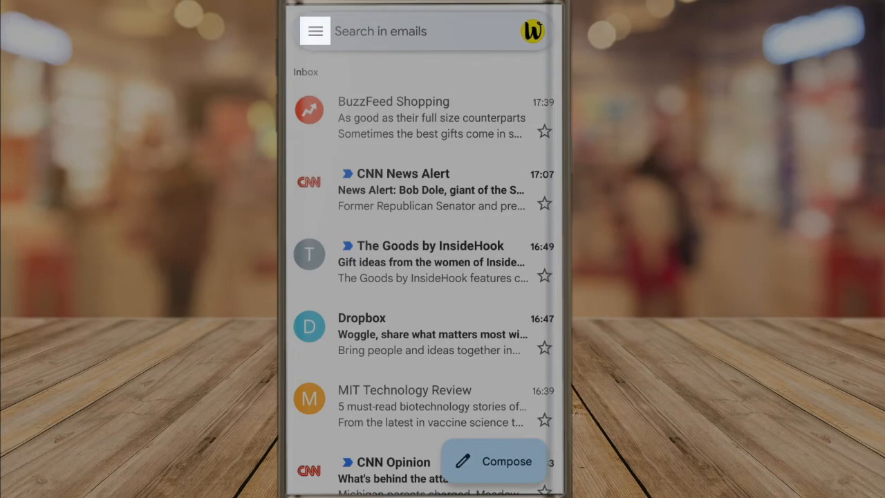
- Open Settings from the side menu and choose the Gmail account's settings page
click(315, 31)
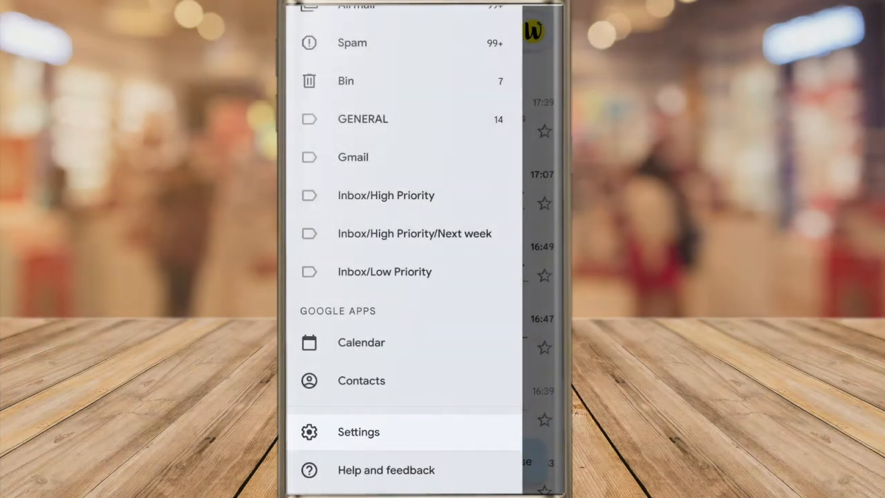
click(358, 431)
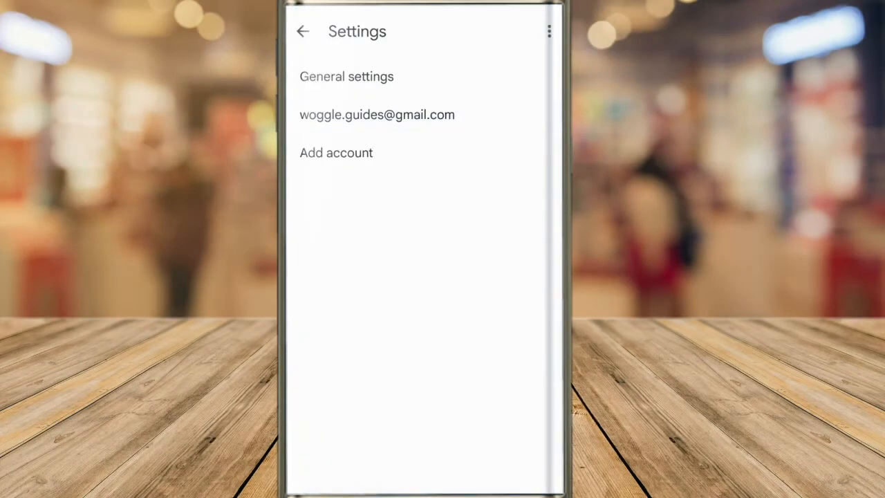
click(377, 114)
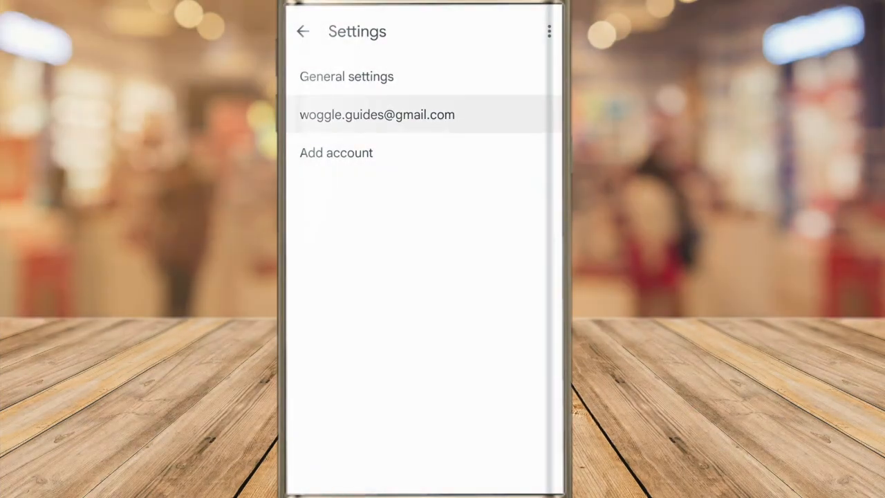
click(377, 115)
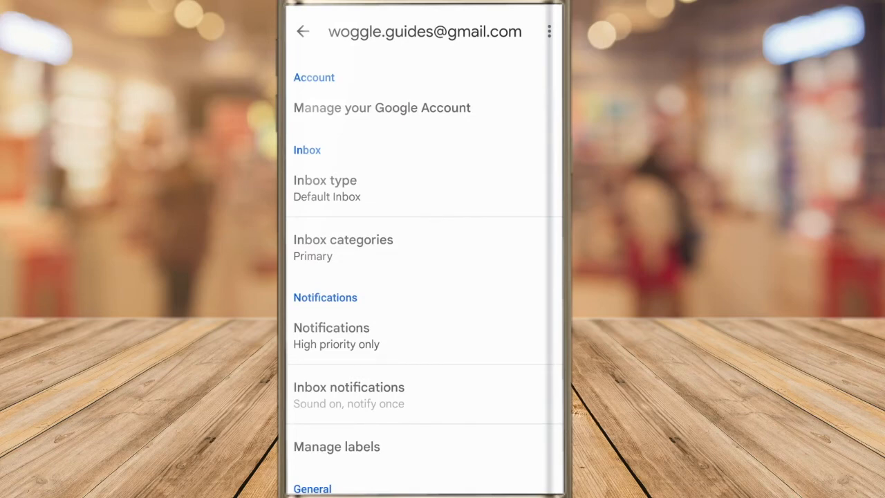
- Enter 'All the best, Woggle' as the mobile signature, confirm, and return to settings
scroll(down, 3)
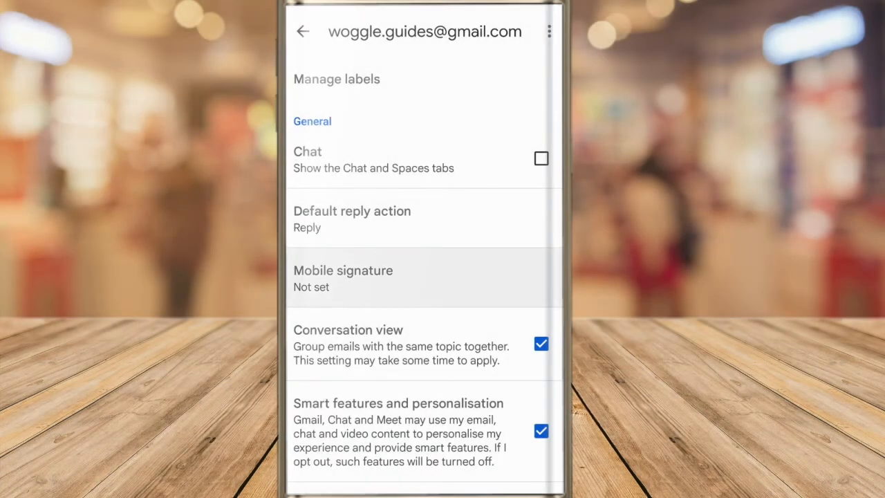
click(343, 277)
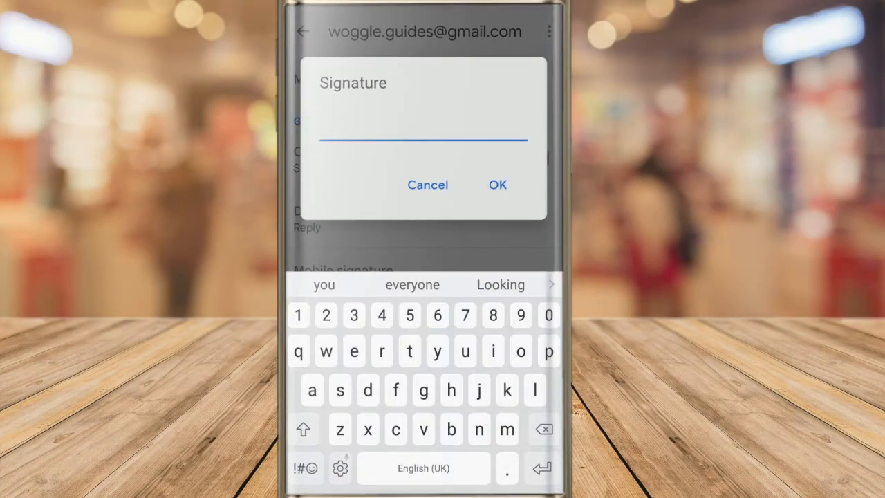
text(A)
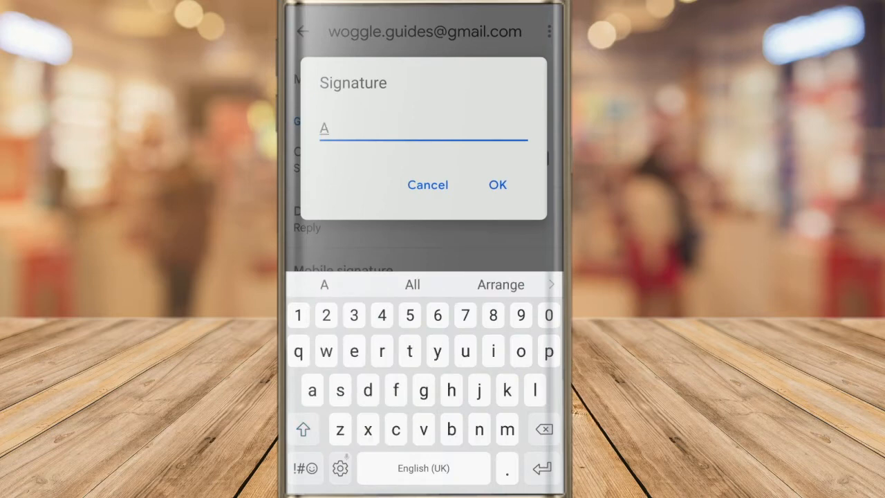
text(ll the best, Woggle)
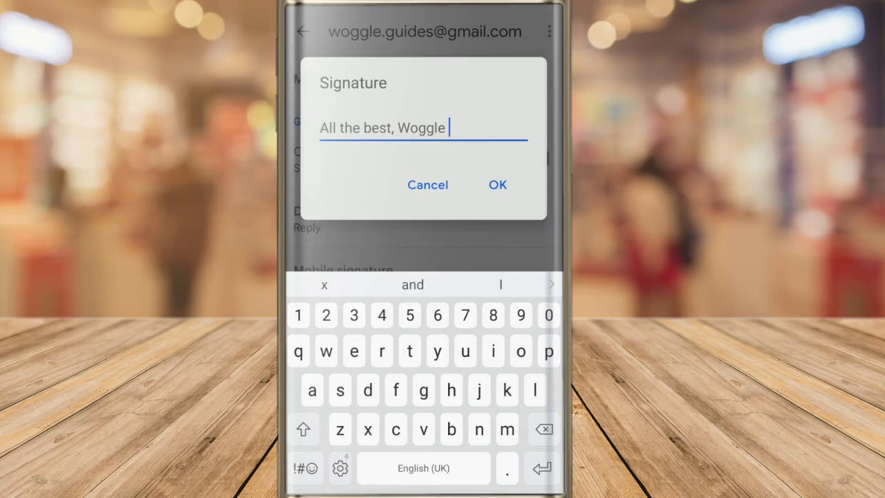
click(497, 184)
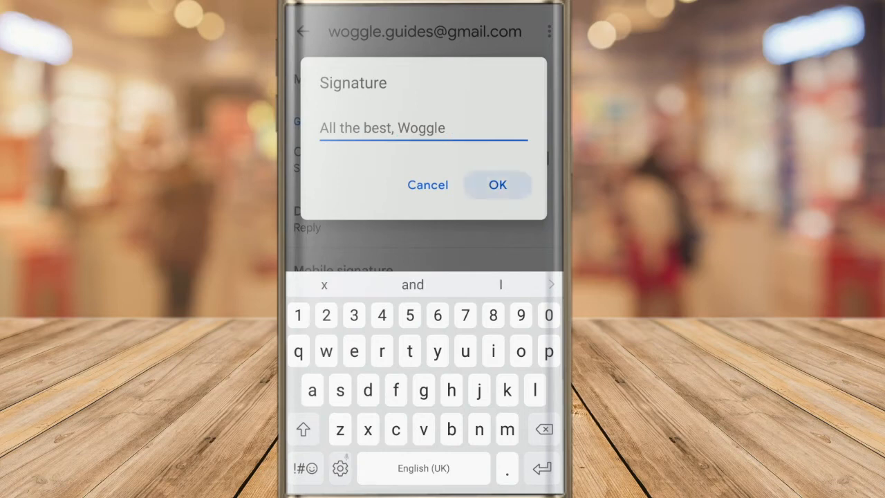
click(497, 185)
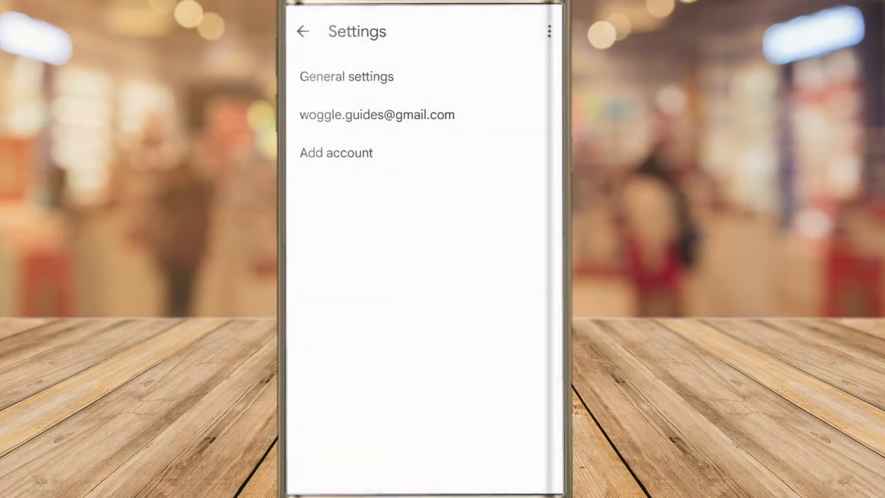
- Compose a new email and type message text above the auto-inserted signature
click(302, 31)
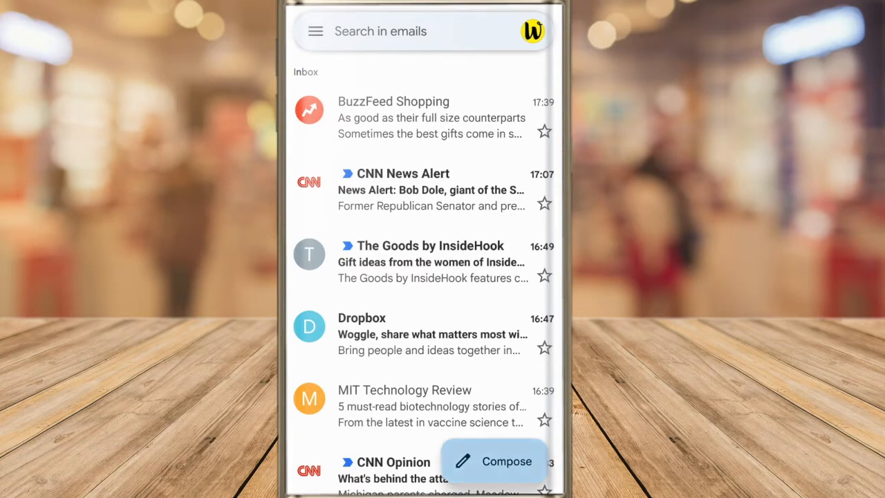
click(494, 462)
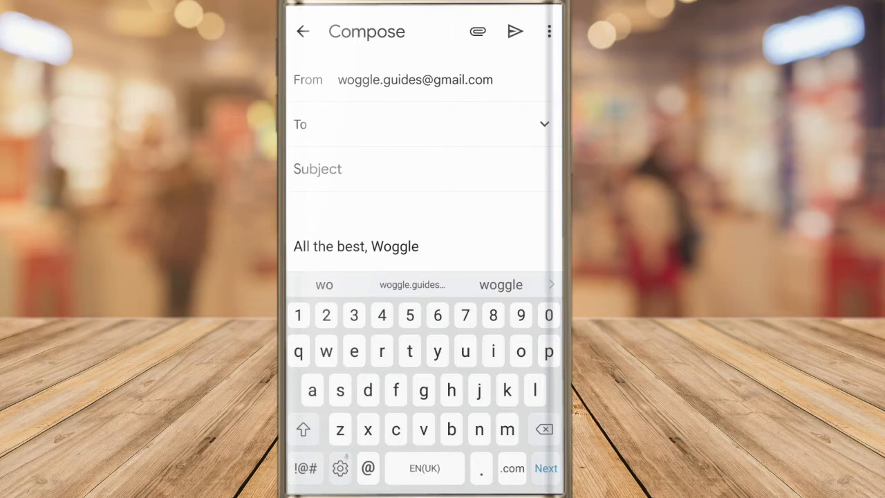
click(293, 215)
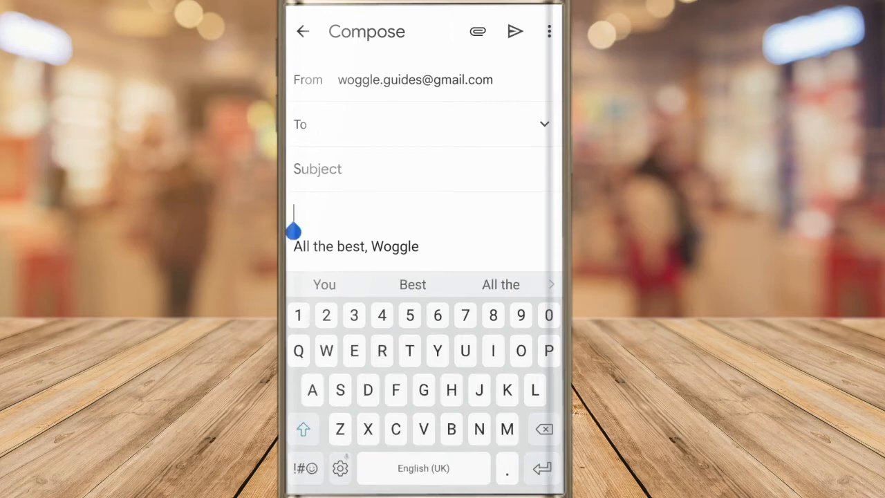
text(We can add message text)
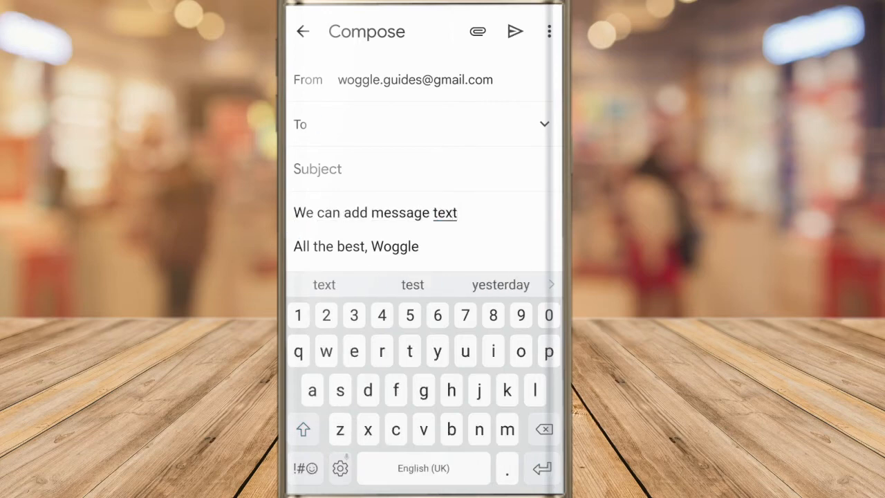
text(above the signature as normal and the signa)
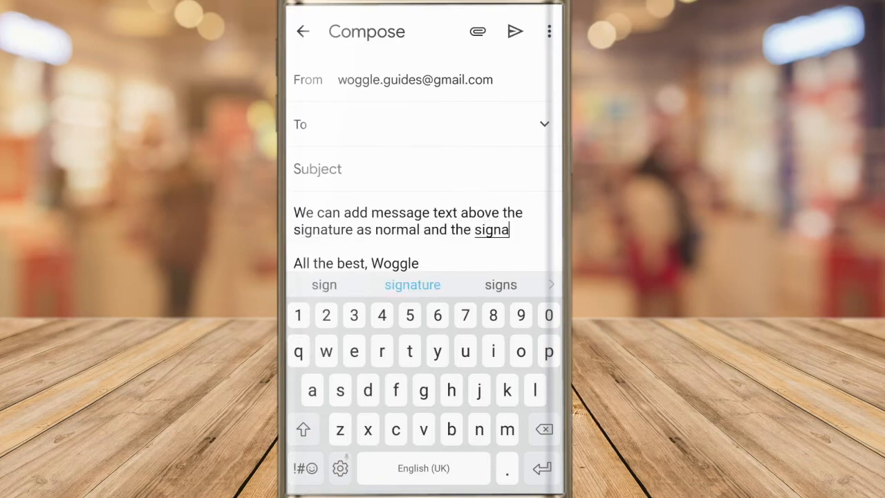
click(412, 284)
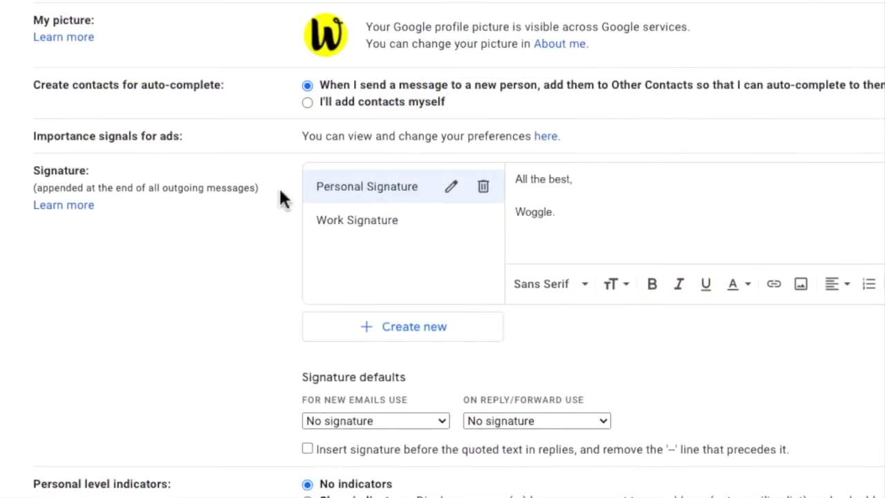
- View Work Signature, then set Personal for new emails and Work for replies/forwards
click(357, 220)
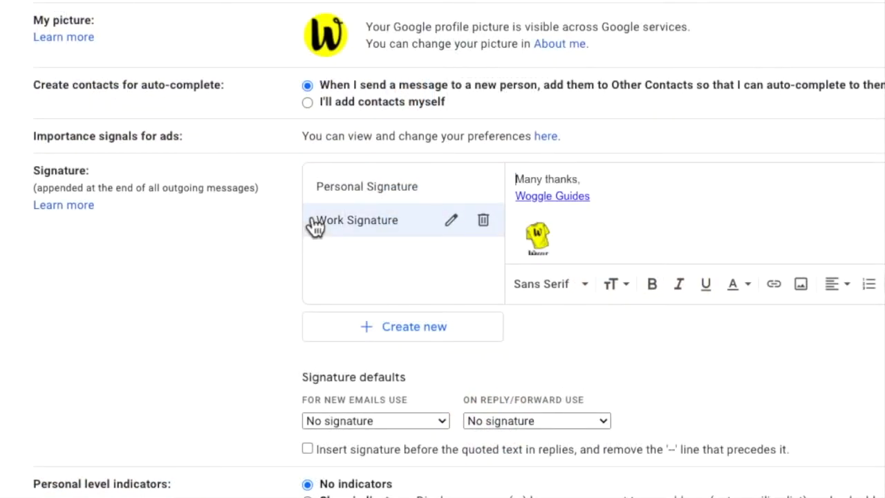
mouse_move(283, 225)
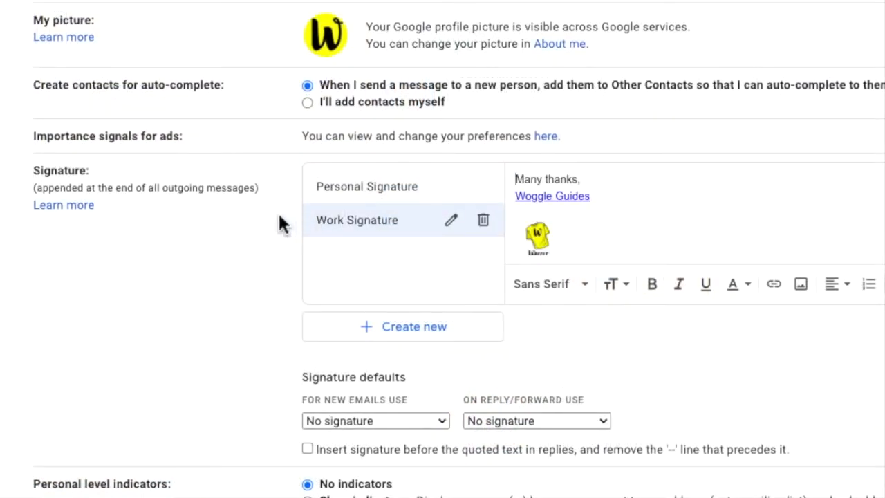
mouse_move(251, 407)
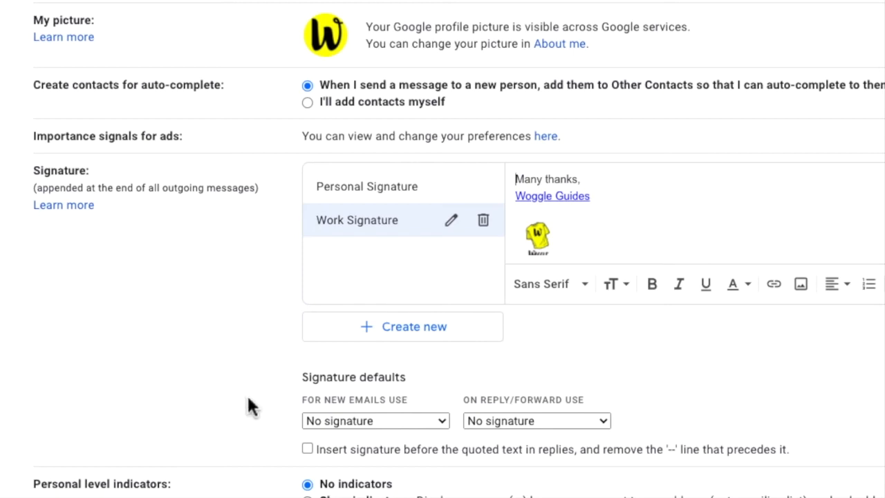
click(376, 421)
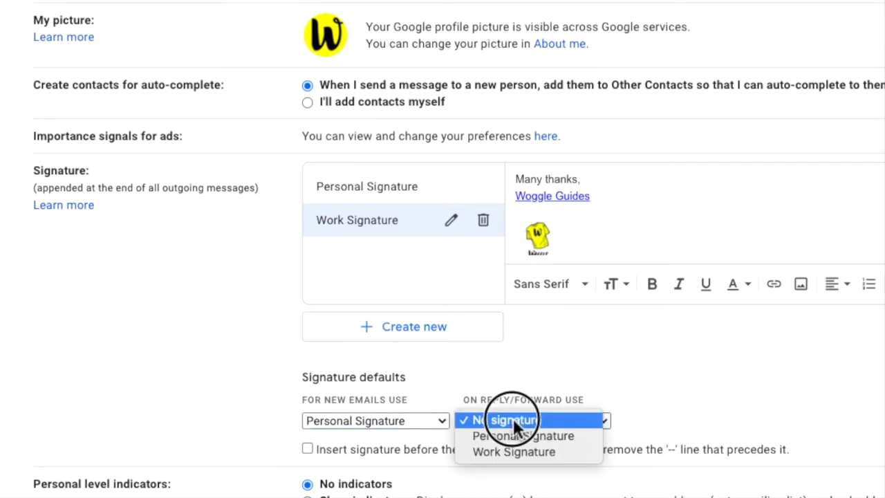
mouse_move(514, 451)
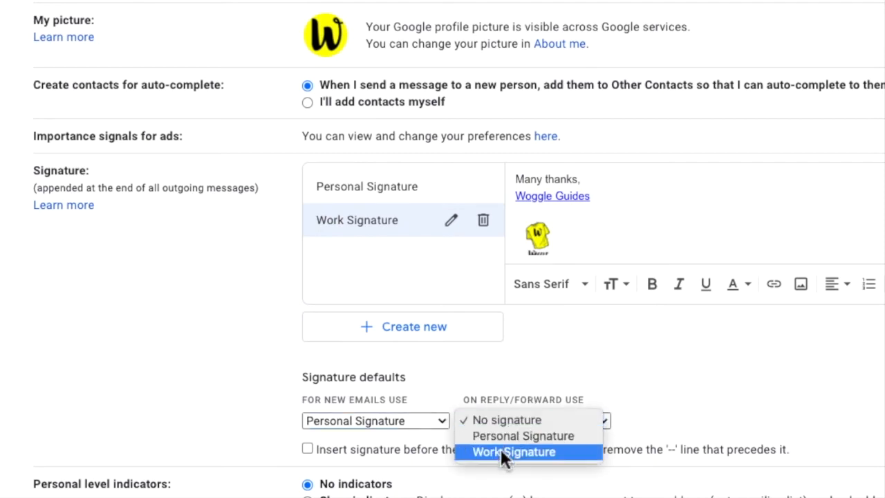
click(513, 452)
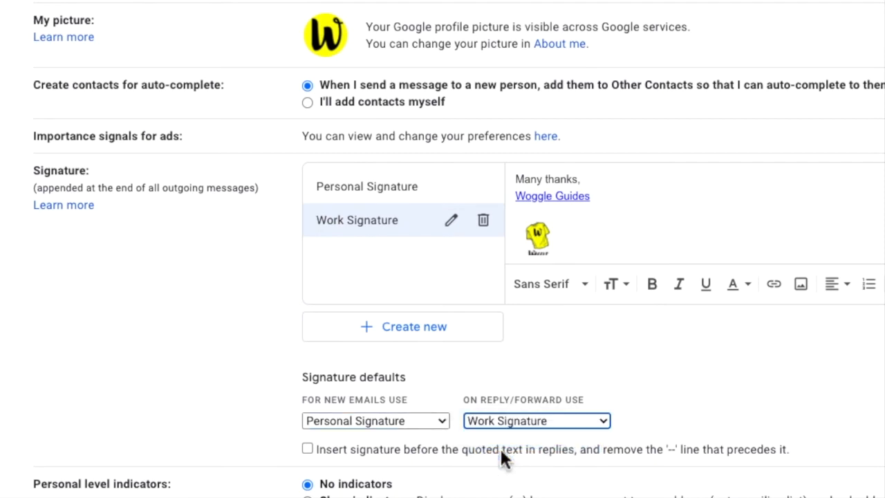